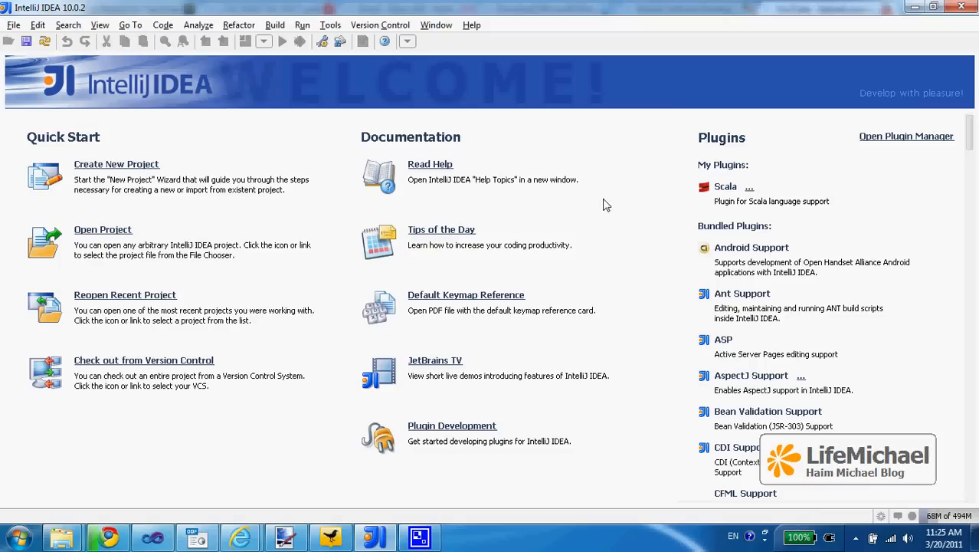
{"action": "mouse_move", "coordinate": [288, 148]}
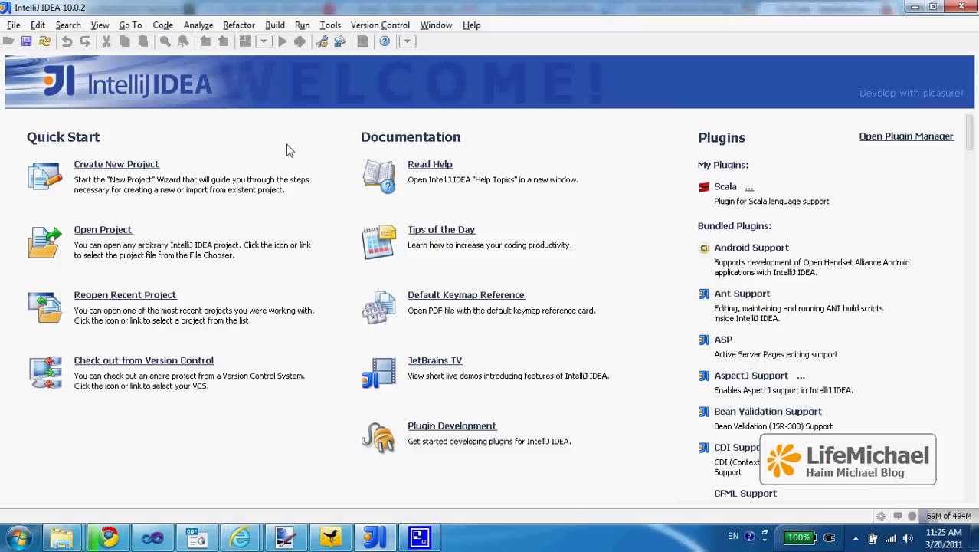
{"action": "mouse_move", "coordinate": [141, 166]}
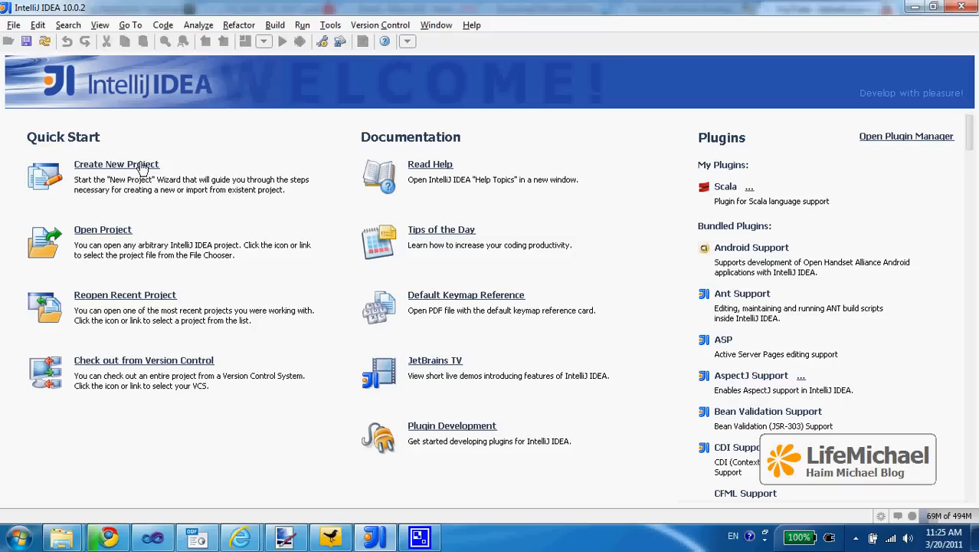
{"action": "mouse_move", "coordinate": [136, 169]}
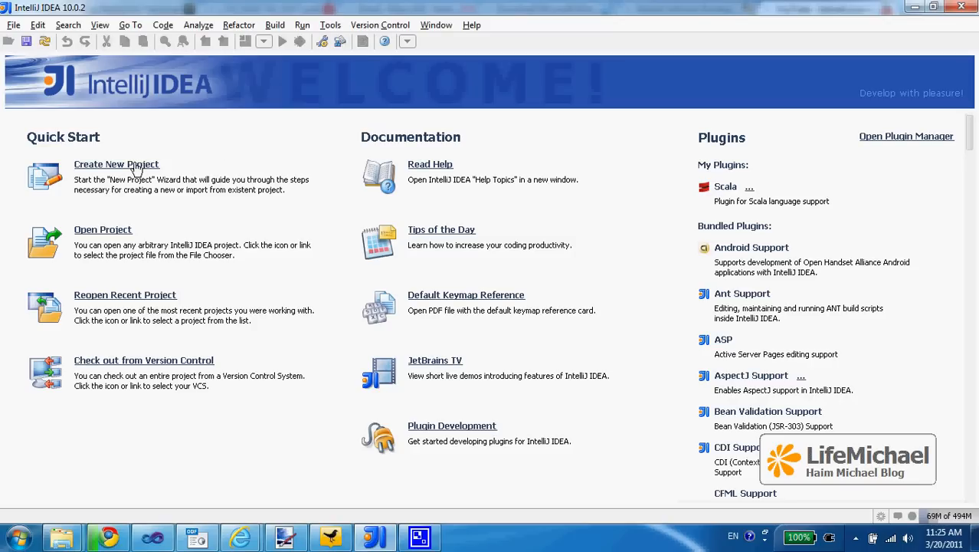
Start a new project from scratch named javascriptdemo.
{"action": "left_click", "coordinate": [116, 164]}
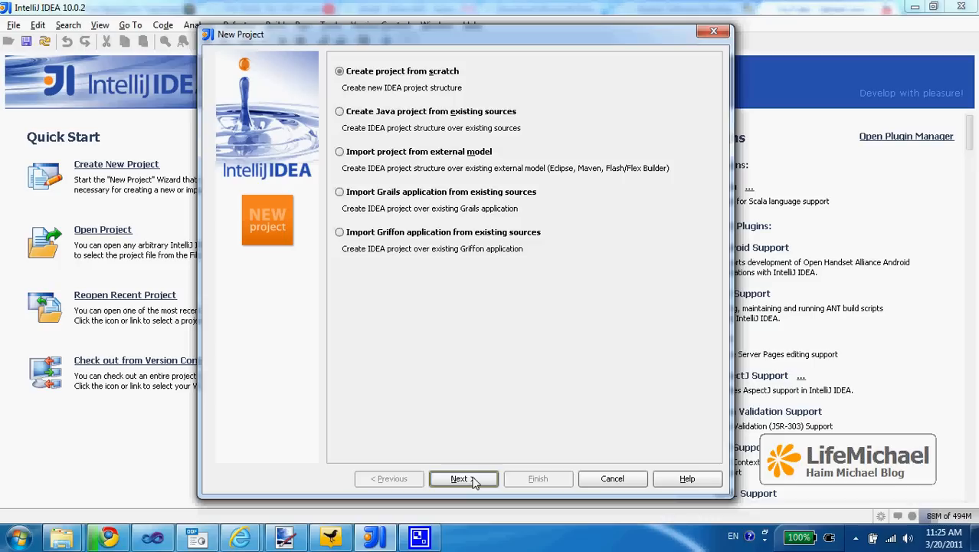
{"action": "left_click", "coordinate": [463, 478]}
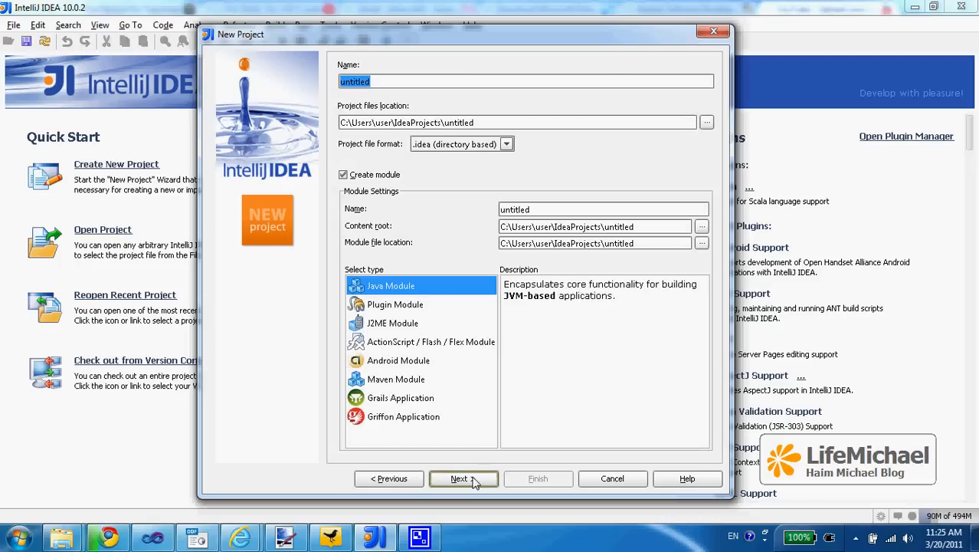
{"action": "type", "text": "sc"}
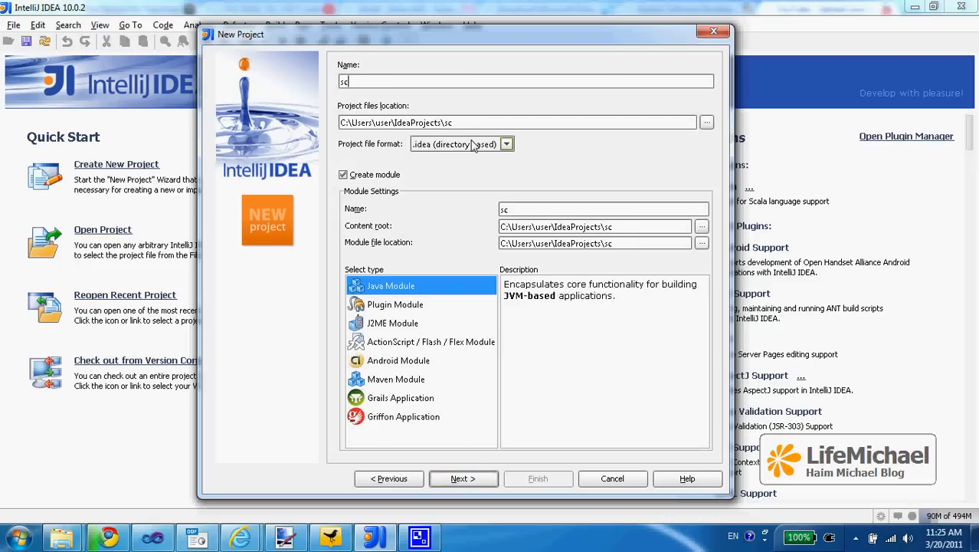
{"action": "type", "text": "javascript"}
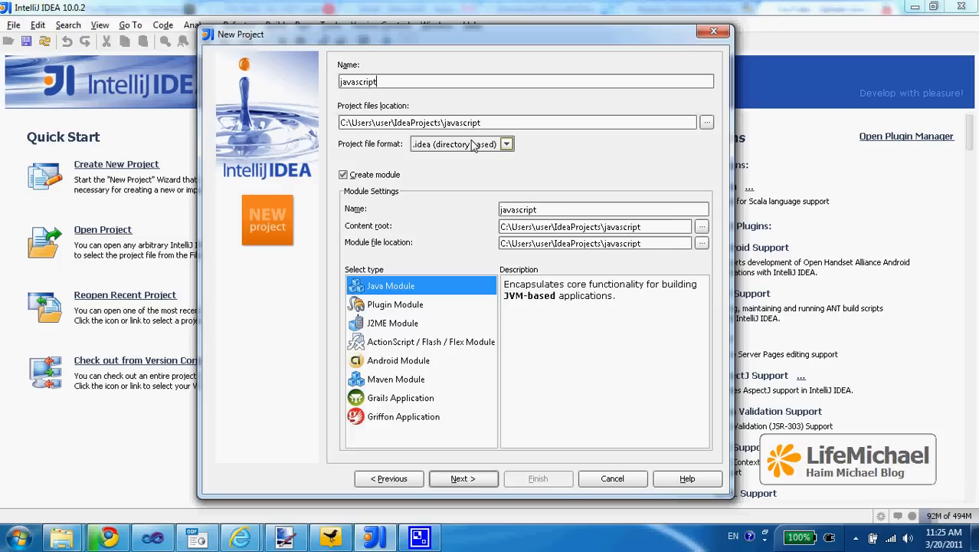
{"action": "type", "text": "demo"}
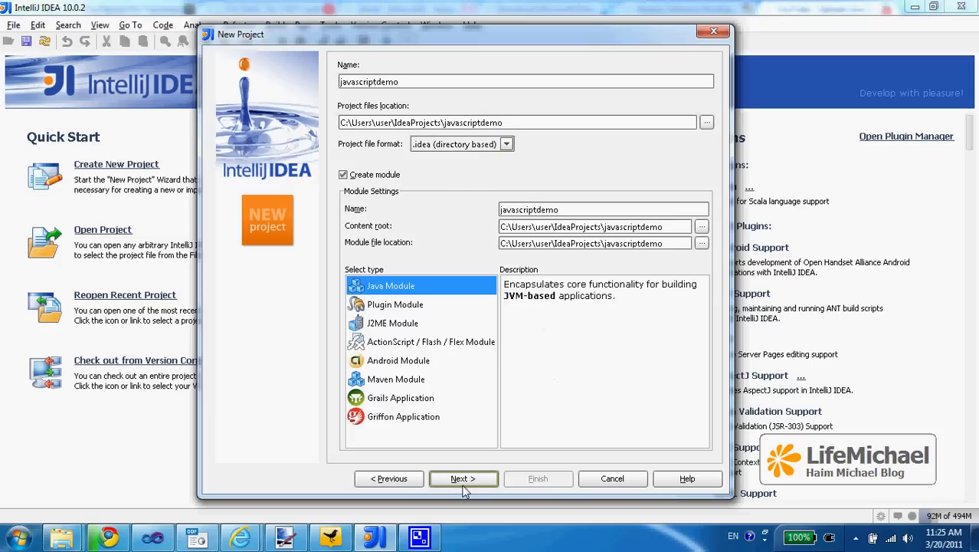
{"action": "left_click", "coordinate": [463, 478]}
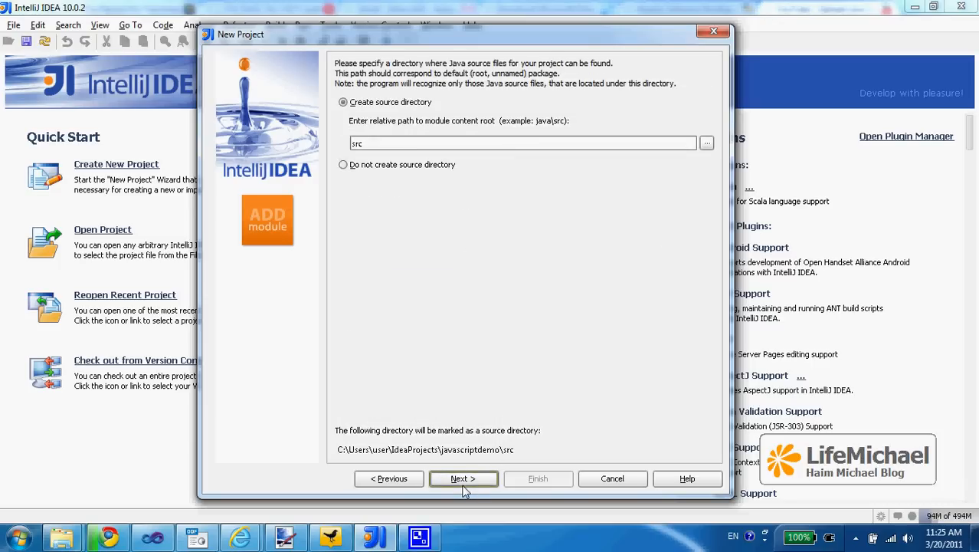
Keep src as the source folder, add Web Application support and finish creating the project.
{"action": "left_click", "coordinate": [463, 478]}
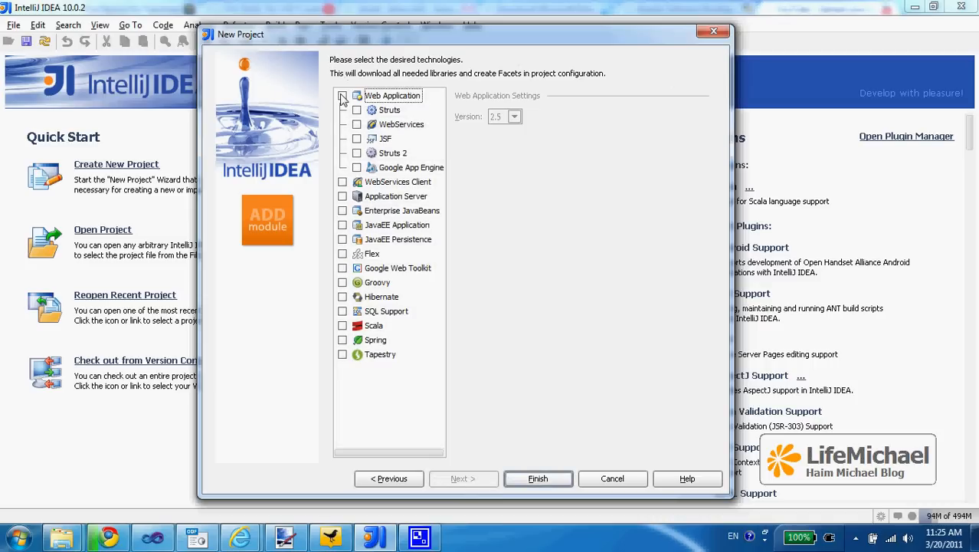
{"action": "left_click", "coordinate": [343, 95]}
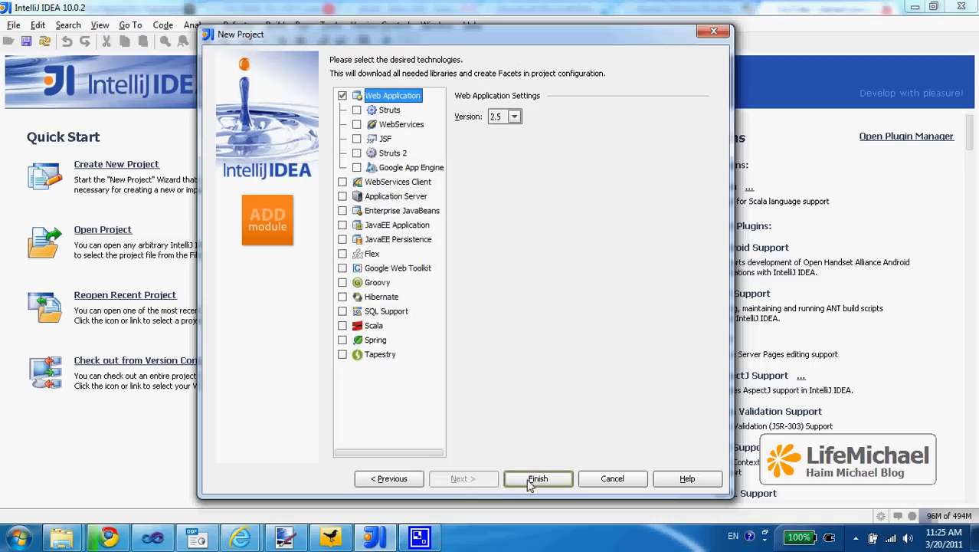
{"action": "left_click", "coordinate": [538, 478]}
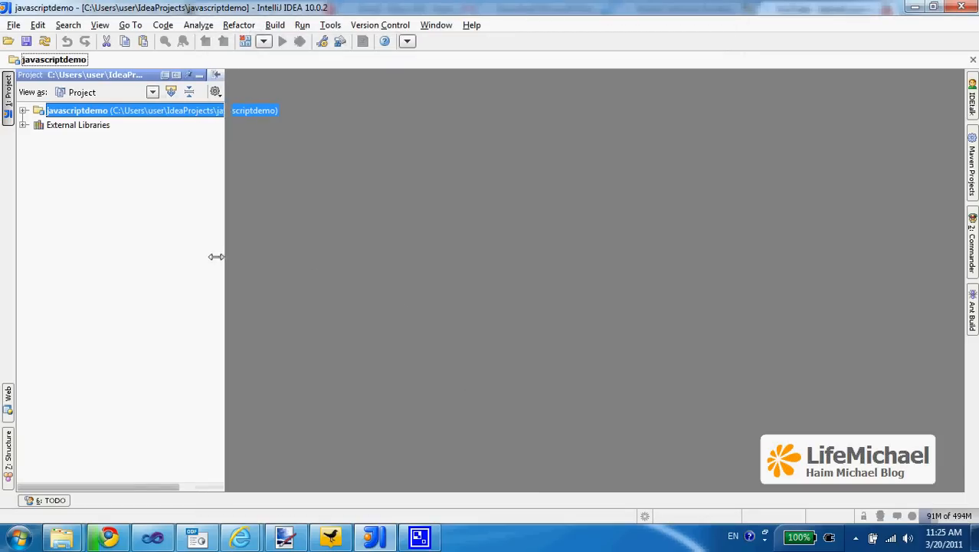
Narrow the Project panel and expand the javascriptdemo tree to show its folders.
{"action": "left_click_drag", "start_coordinate": [217, 256], "coordinate": [179, 256]}
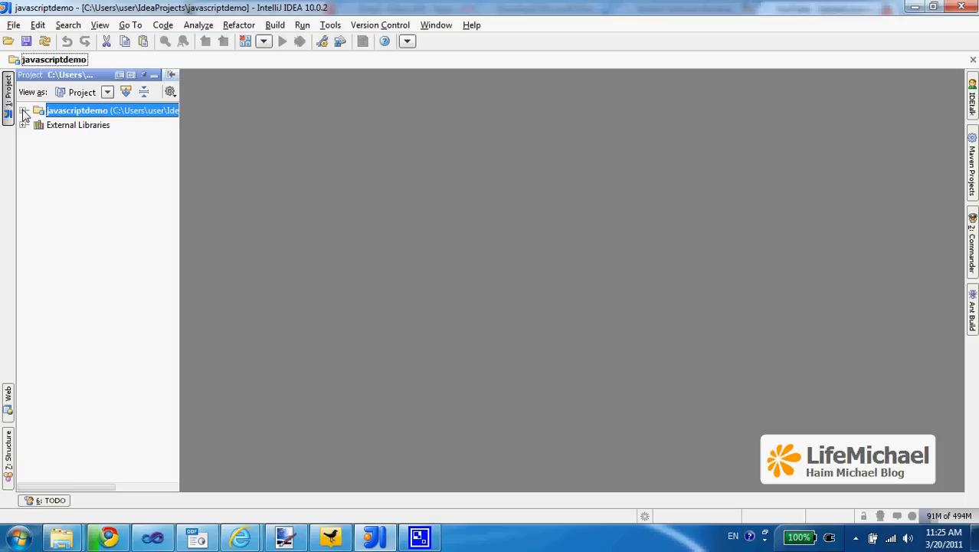
{"action": "left_click", "coordinate": [28, 113]}
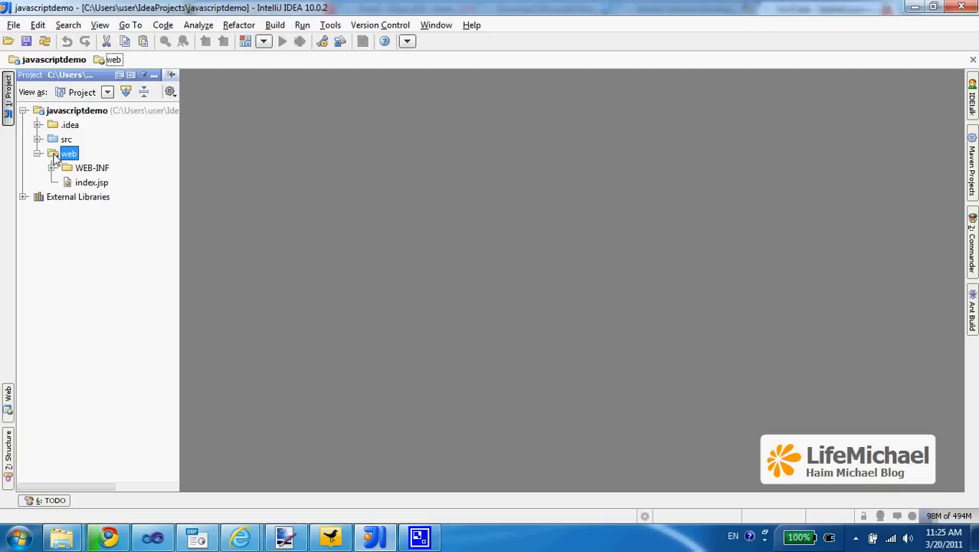
Create a new JavaScript file named mycode in the web folder.
{"action": "right_click", "coordinate": [69, 153]}
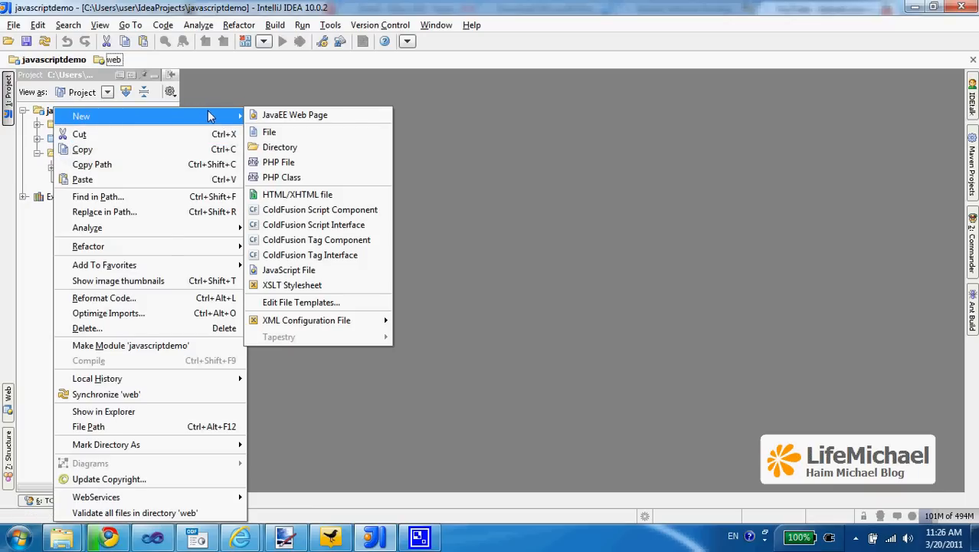
{"action": "mouse_move", "coordinate": [269, 132]}
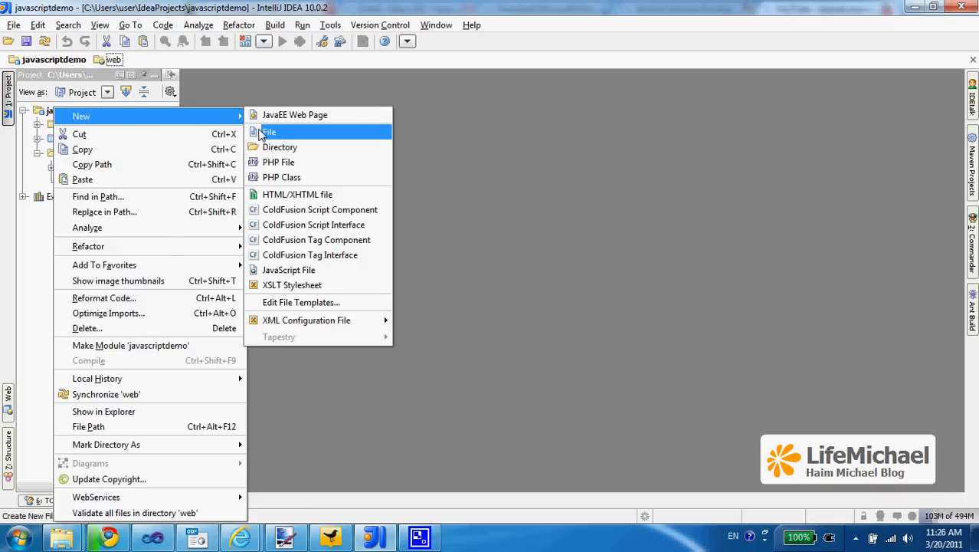
{"action": "mouse_move", "coordinate": [288, 270]}
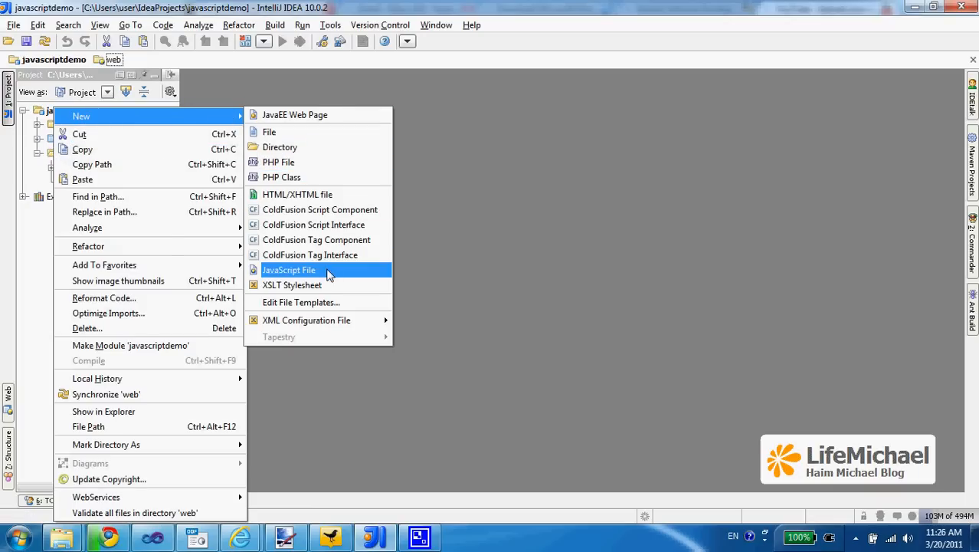
{"action": "left_click", "coordinate": [288, 270]}
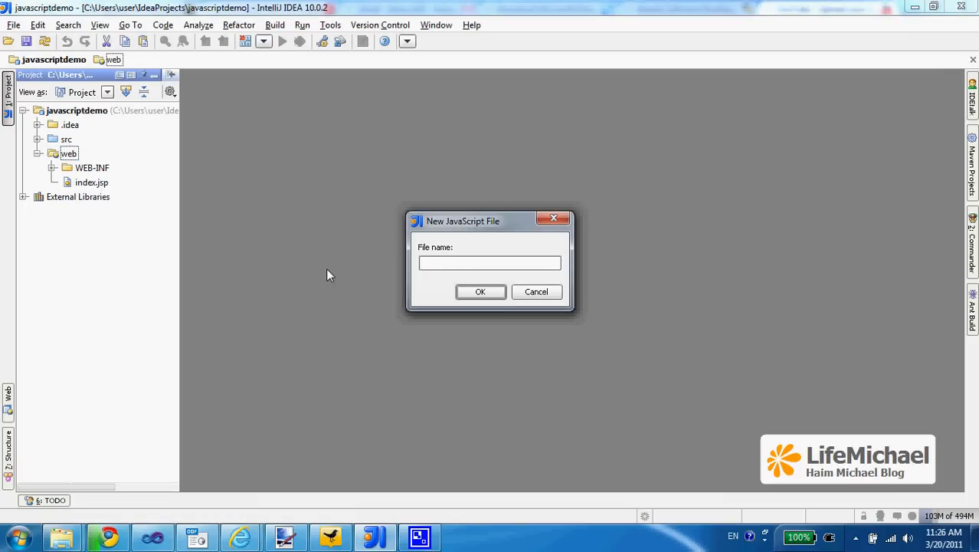
{"action": "type", "text": "mycode."}
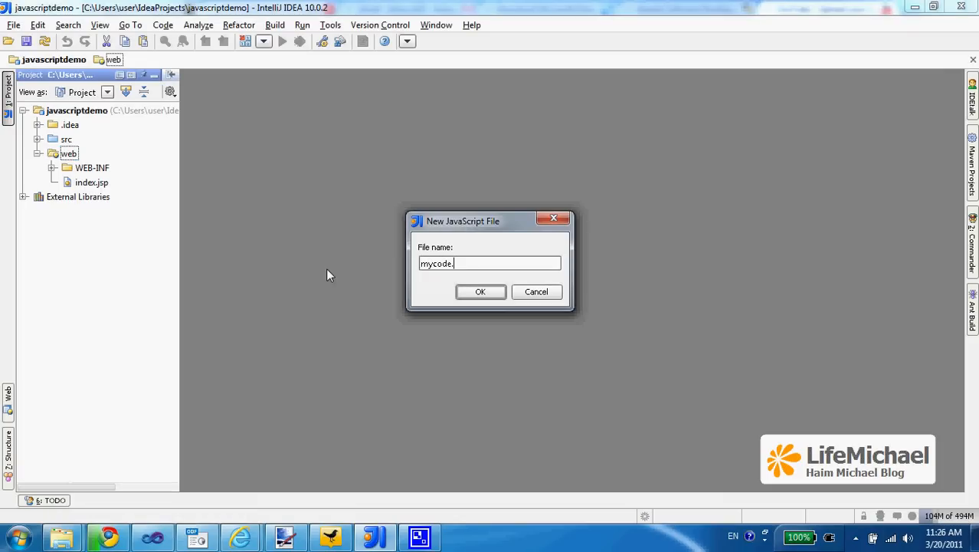
{"action": "left_click", "coordinate": [481, 291]}
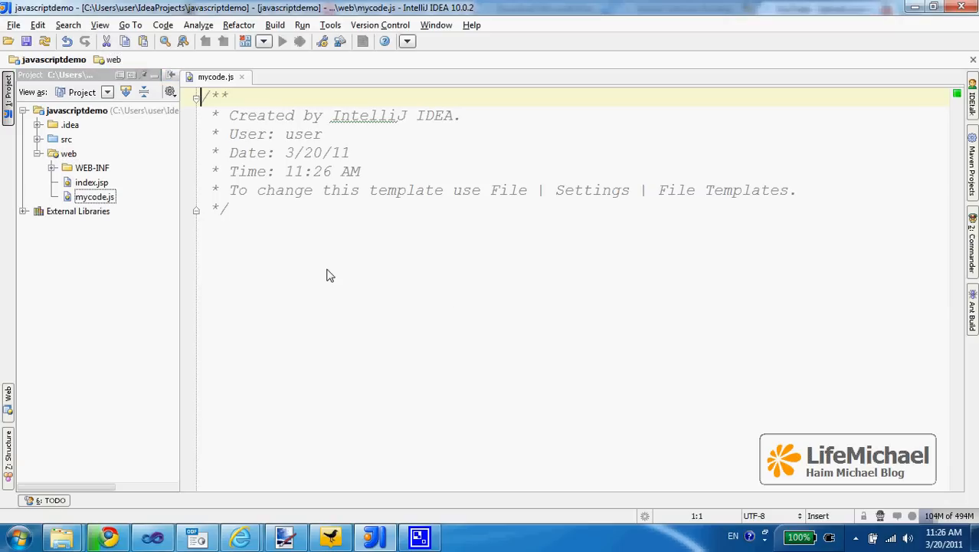
Write function calc(numA,numB){ return numA+numB; } in mycode.js.
{"action": "type", "text": "fun"}
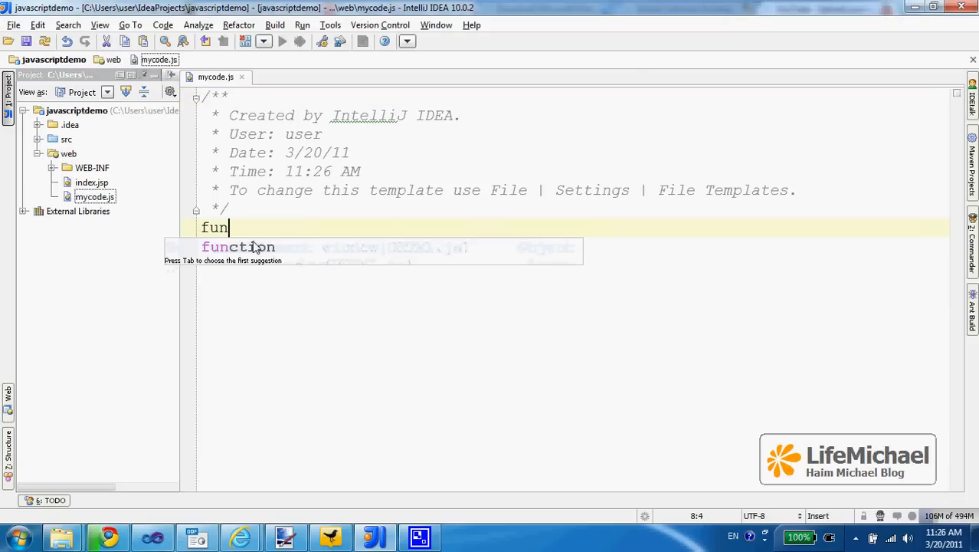
{"action": "type", "text": "ction calc("}
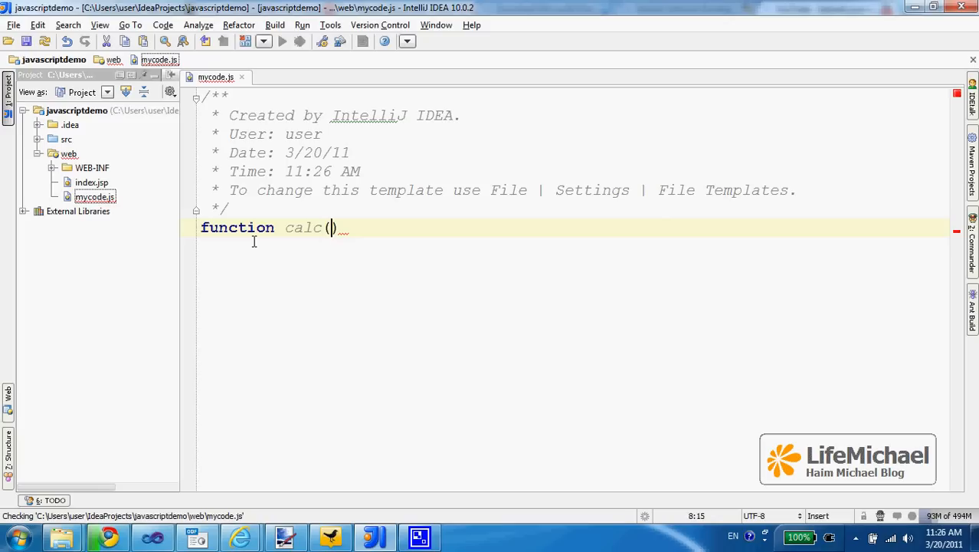
{"action": "type", "text": "numA,num"}
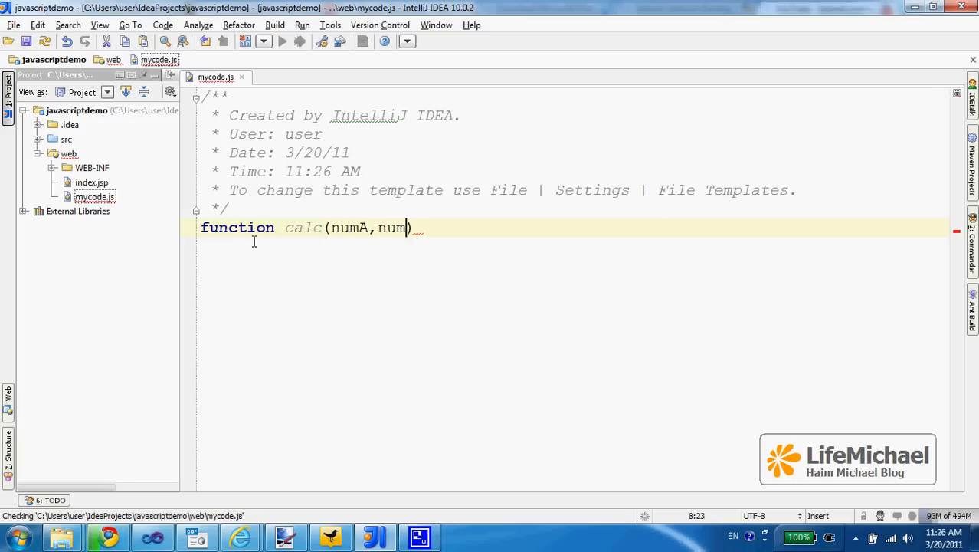
{"action": "type", "text": "B){"}
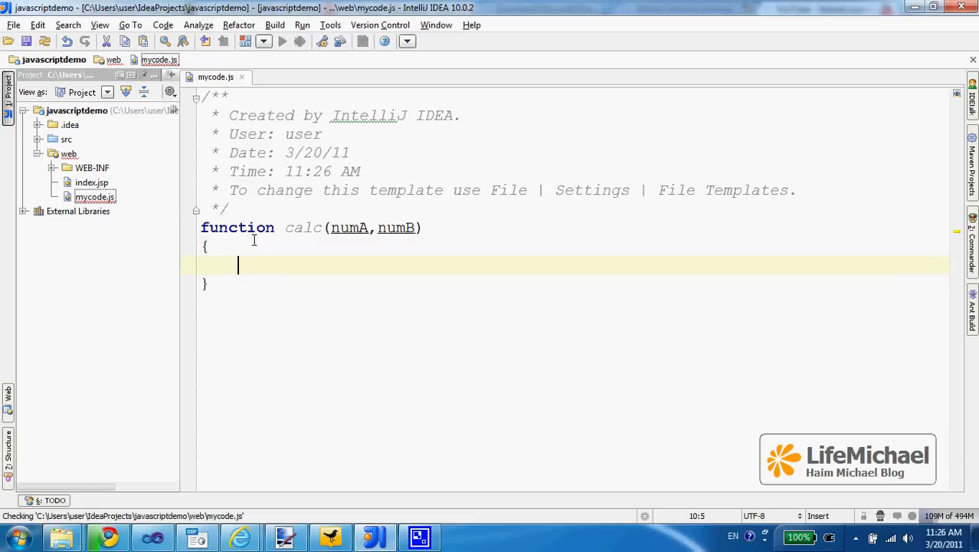
{"action": "type", "text": "return"}
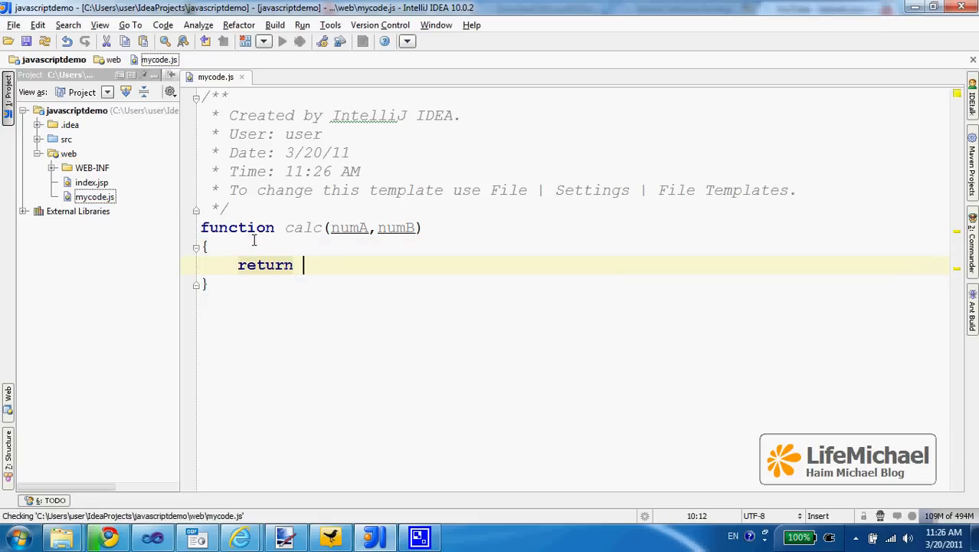
{"action": "type", "text": "numA+numB;"}
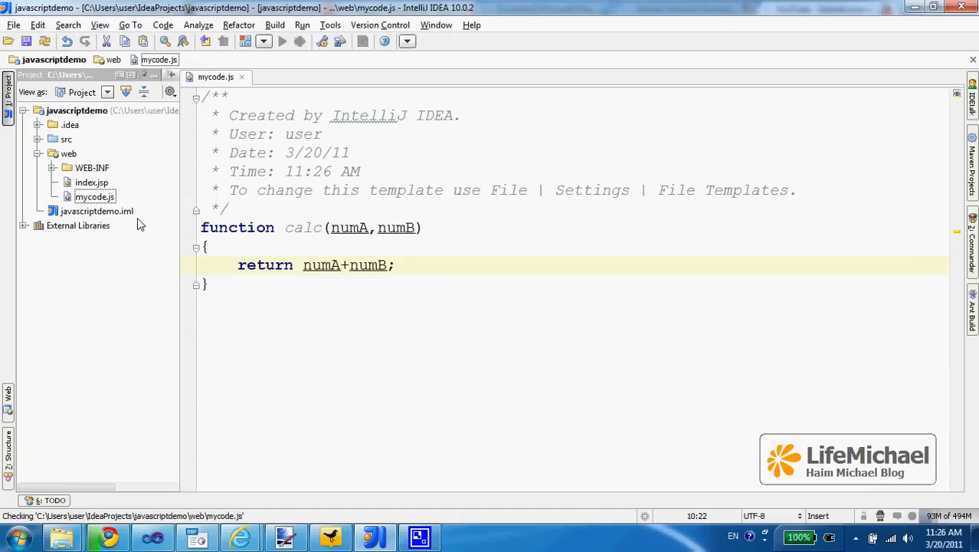
Create a new HTML file named demo in the web folder.
{"action": "right_click", "coordinate": [69, 153]}
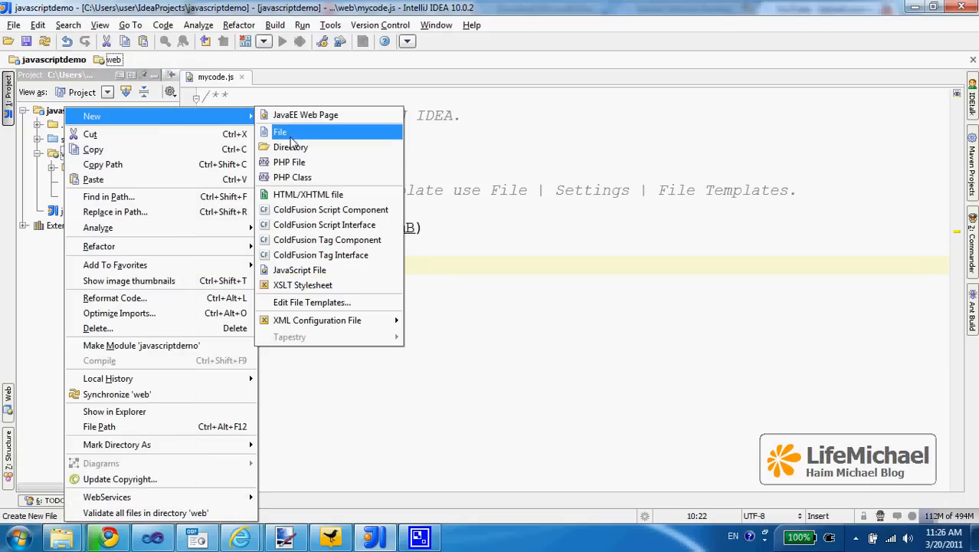
{"action": "left_click", "coordinate": [327, 193]}
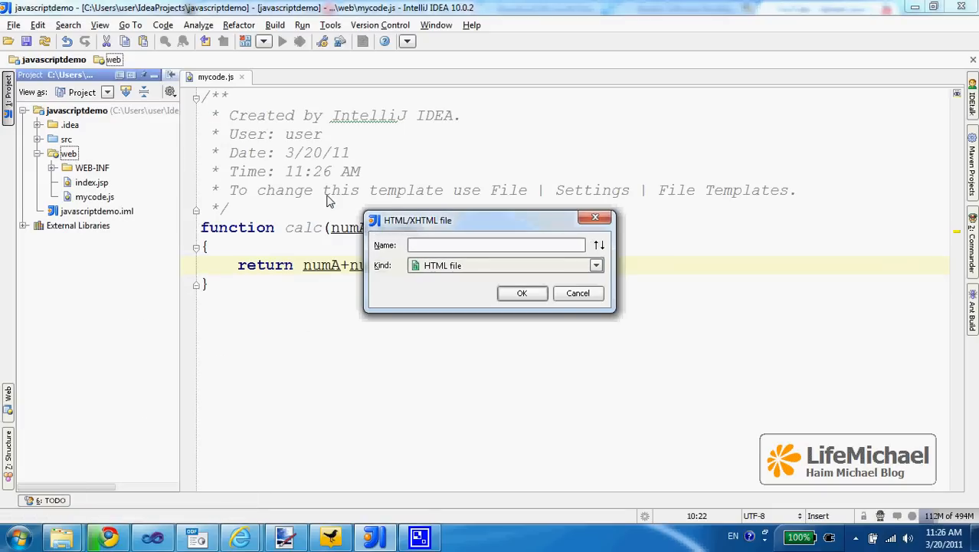
{"action": "type", "text": "demo"}
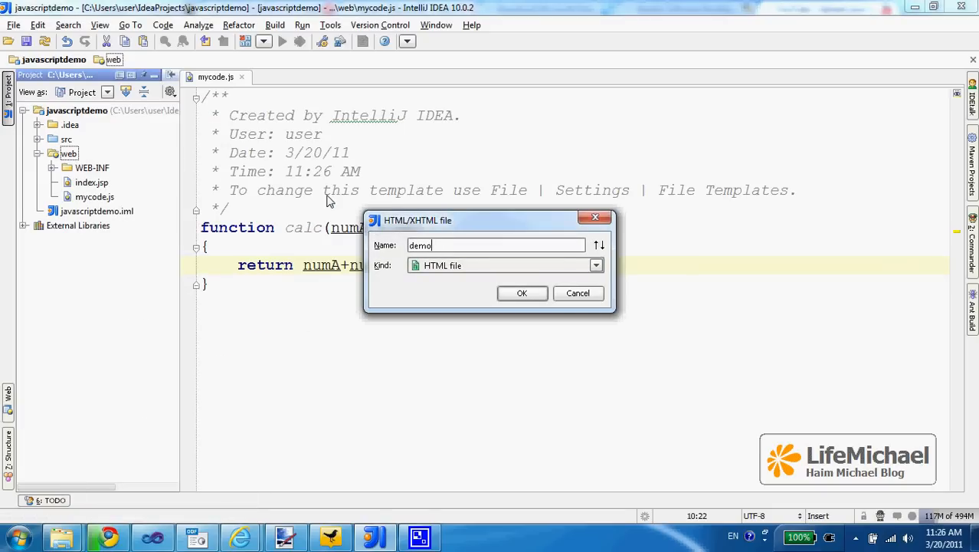
{"action": "left_click", "coordinate": [521, 293]}
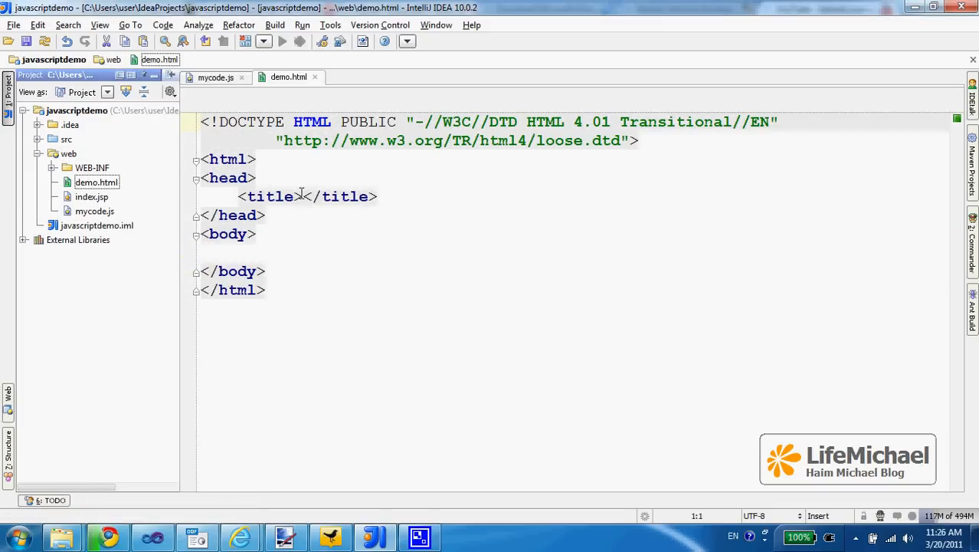
Add a text/javascript script tag with src="mycode.js" to the head of demo.html.
{"action": "left_click", "coordinate": [294, 178]}
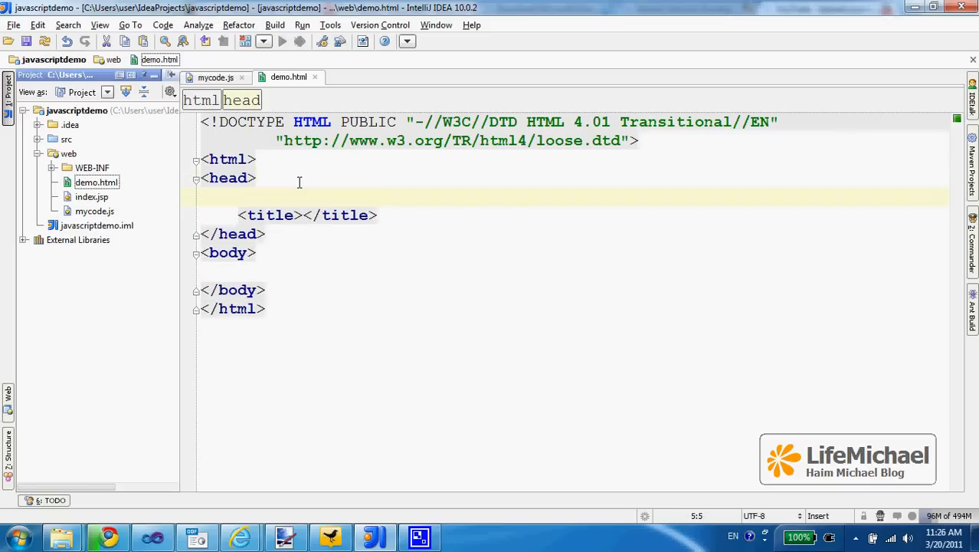
{"action": "type", "text": "<script type=\""}
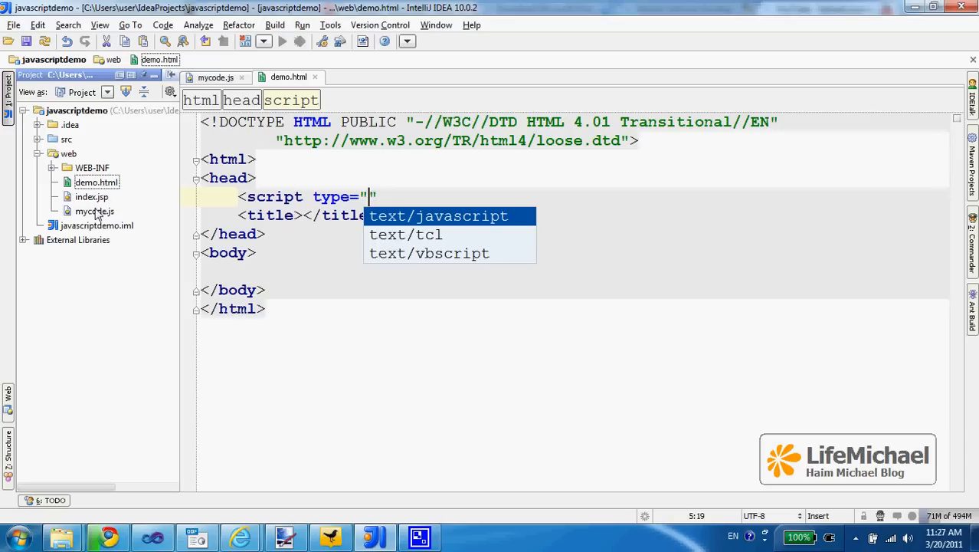
{"action": "mouse_move", "coordinate": [313, 247]}
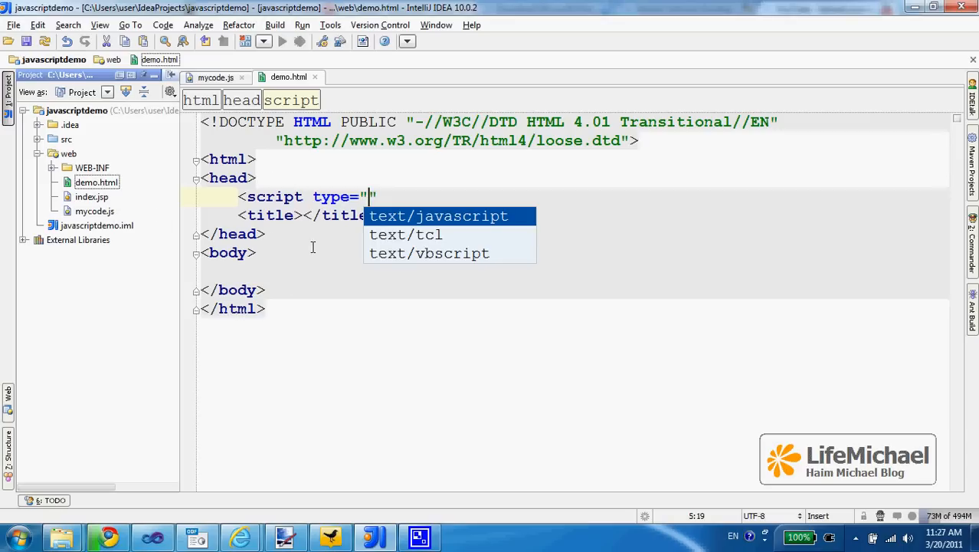
{"action": "mouse_move", "coordinate": [579, 328]}
{"action": "type", "text": "text/javascript"}
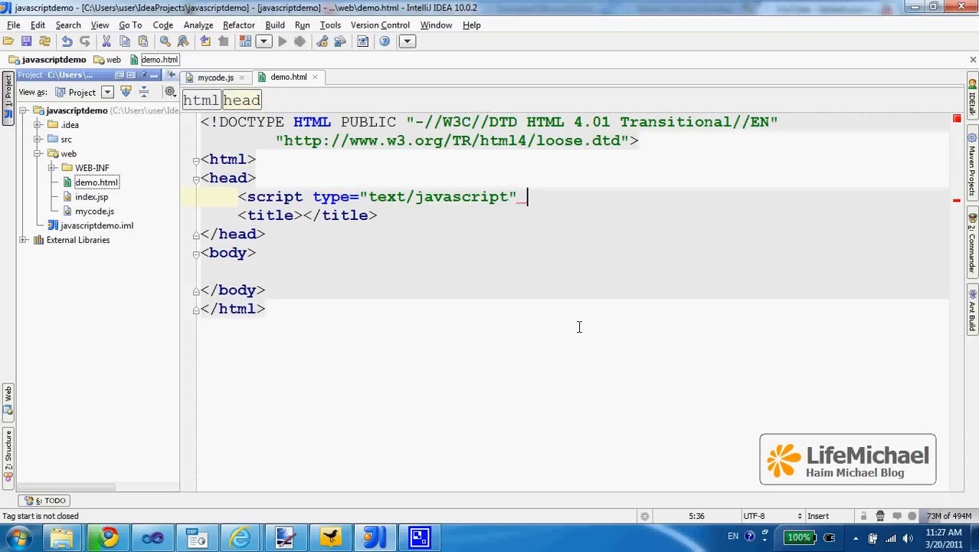
{"action": "type", "text": "src=\"\""}
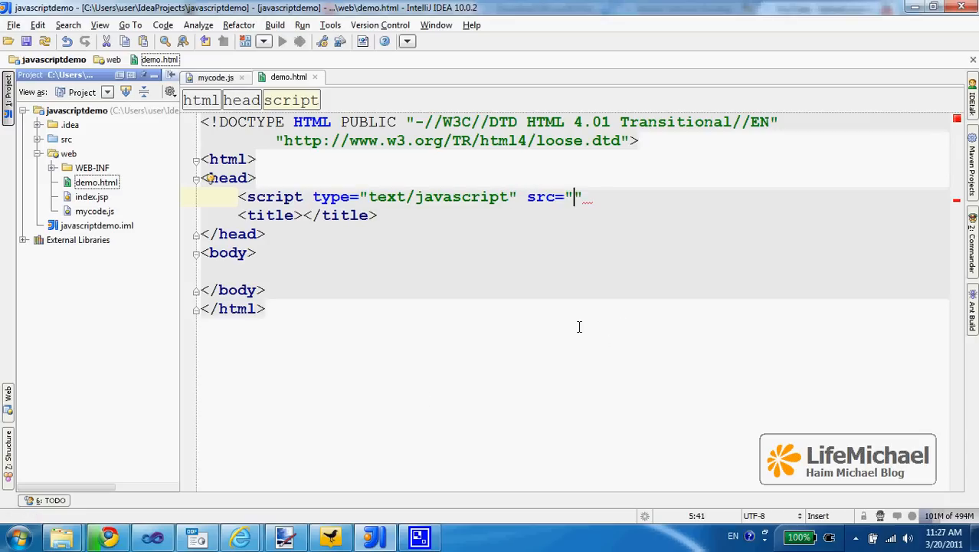
{"action": "type", "text": "mycode.js"}
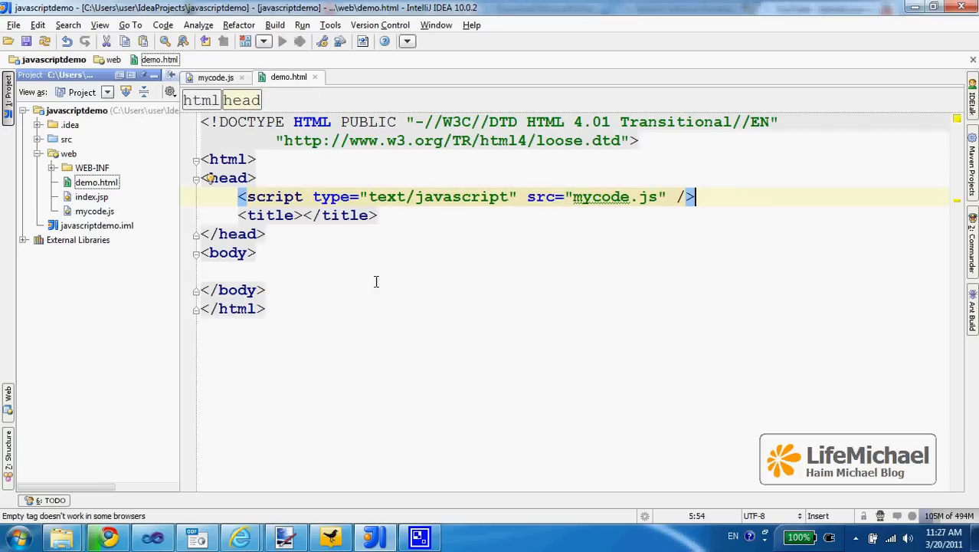
Add a text/javascript script block inside the body of demo.html.
{"action": "left_click", "coordinate": [334, 270]}
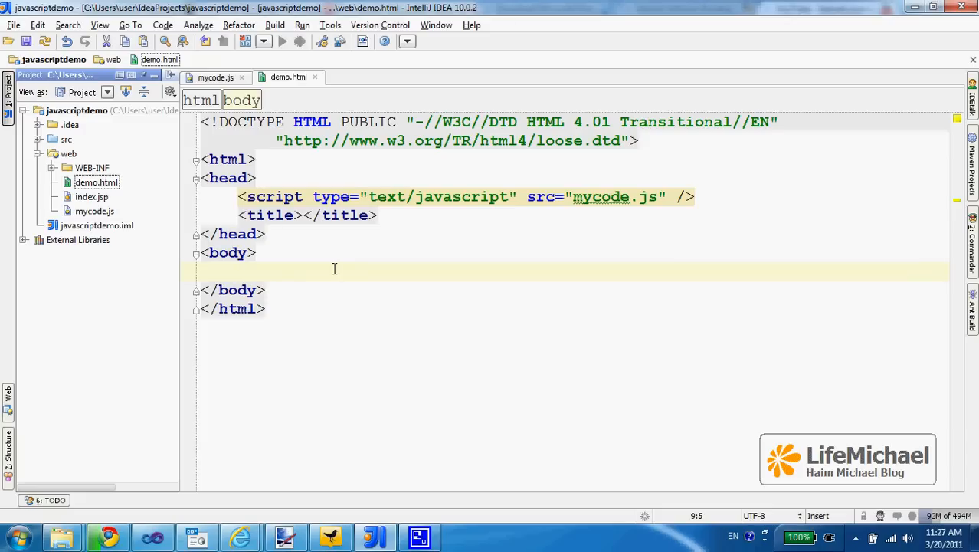
{"action": "type", "text": "<script"}
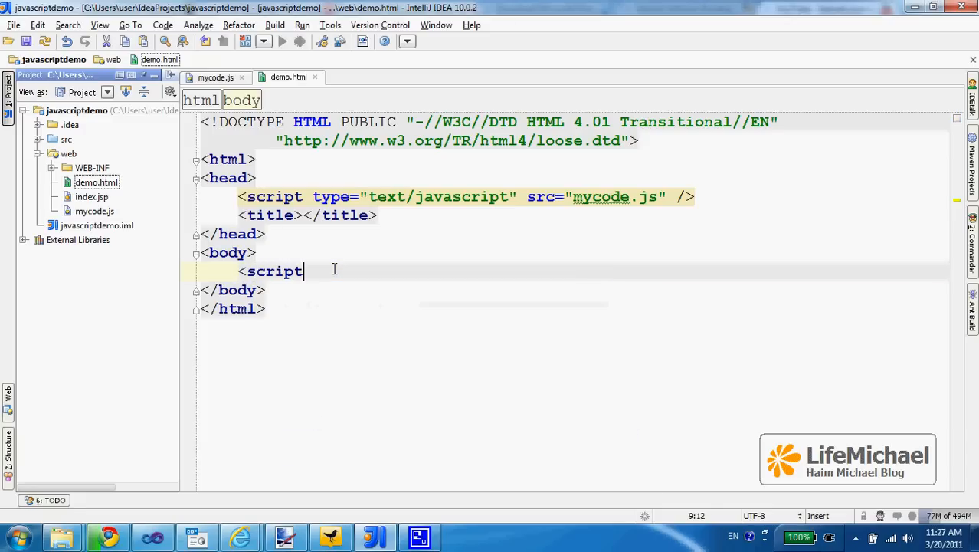
{"action": "type", "text": "type=\""}
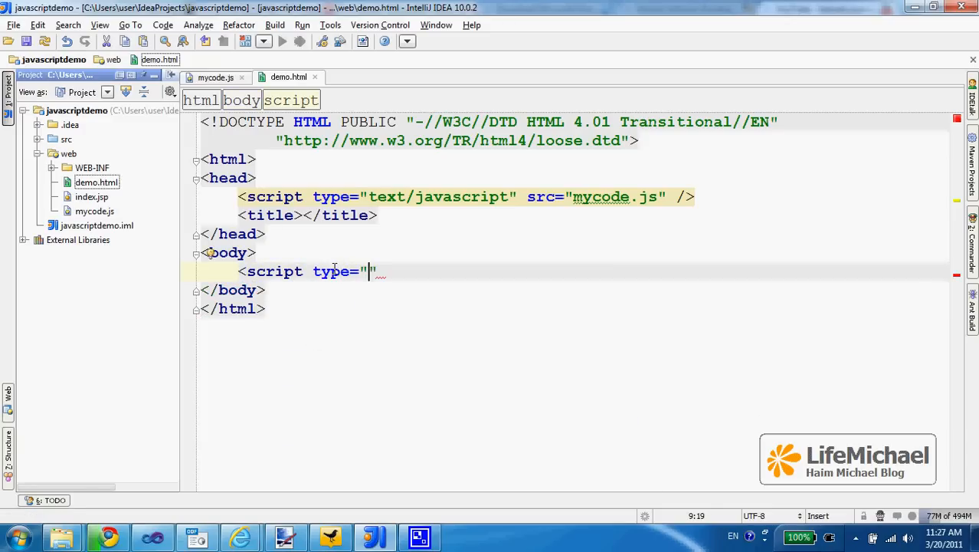
{"action": "type", "text": "tex"}
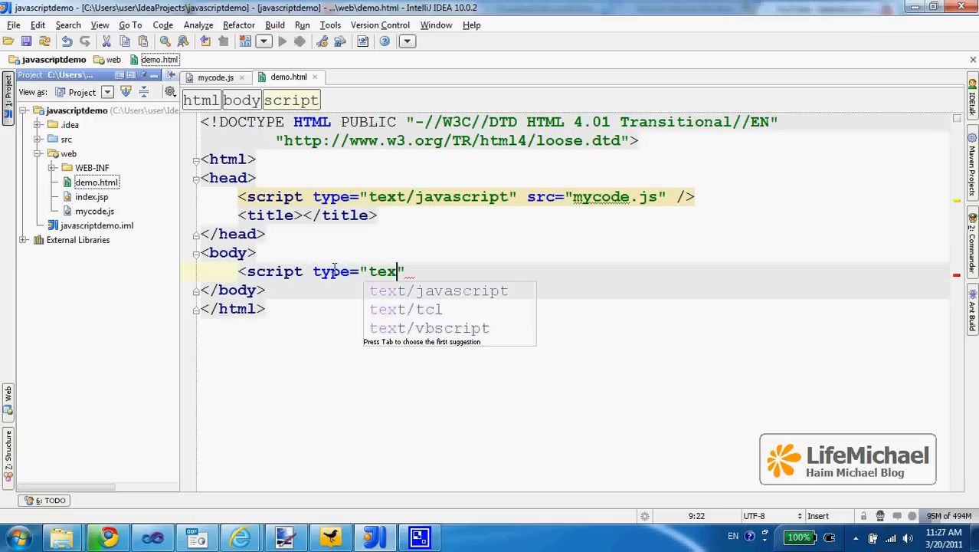
{"action": "type", "text": "t/javascript"}
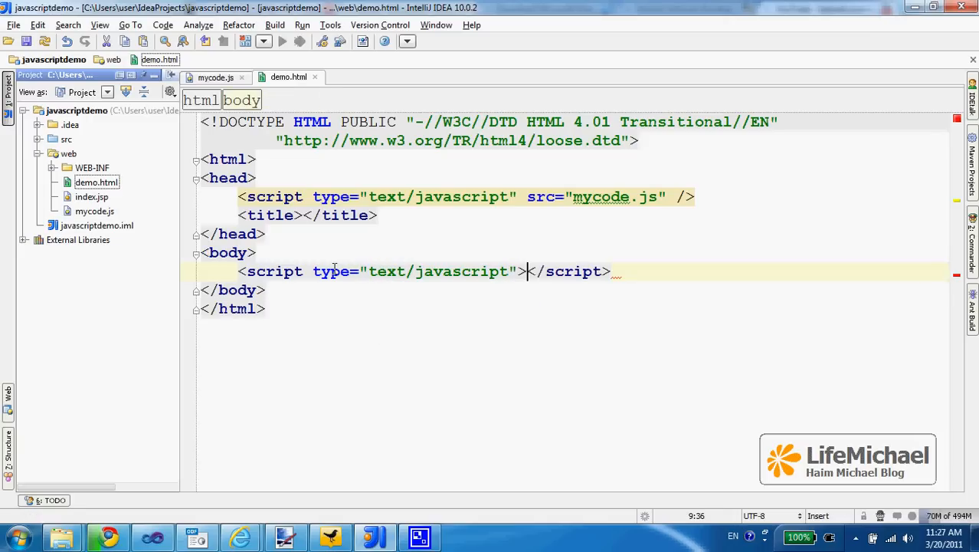
{"action": "key", "text": "Enter"}
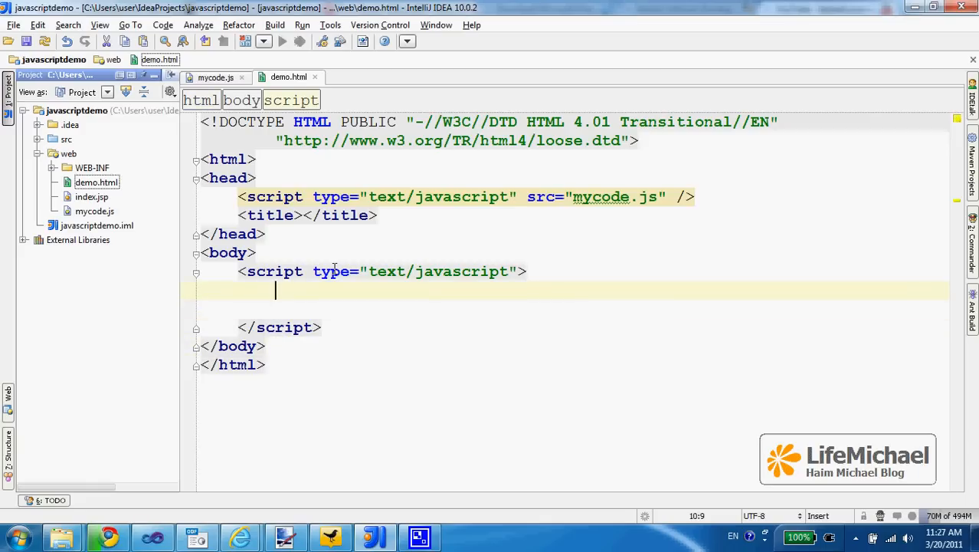
Write alert("23+11="+calc(23,11)); inside the script block using code completion.
{"action": "type", "text": "aler"}
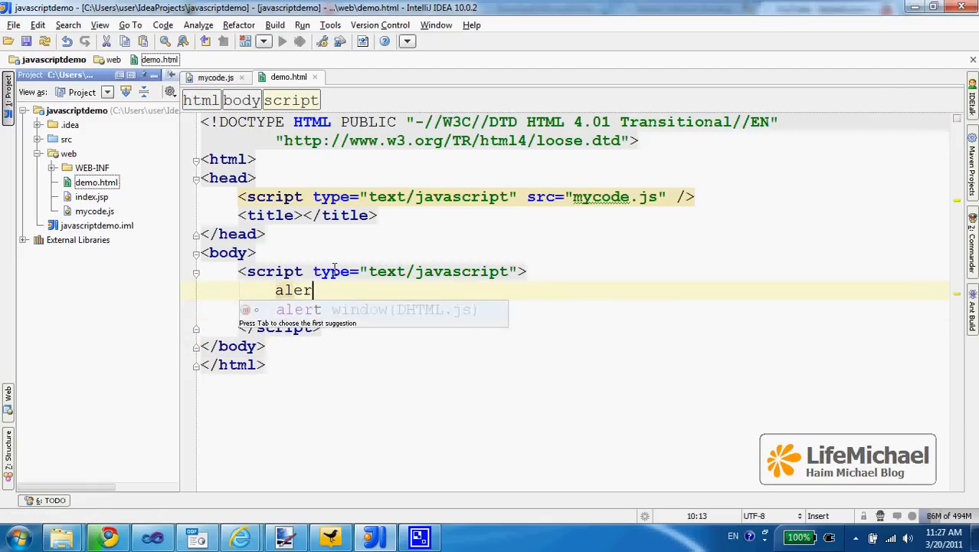
{"action": "key", "text": "Tab"}
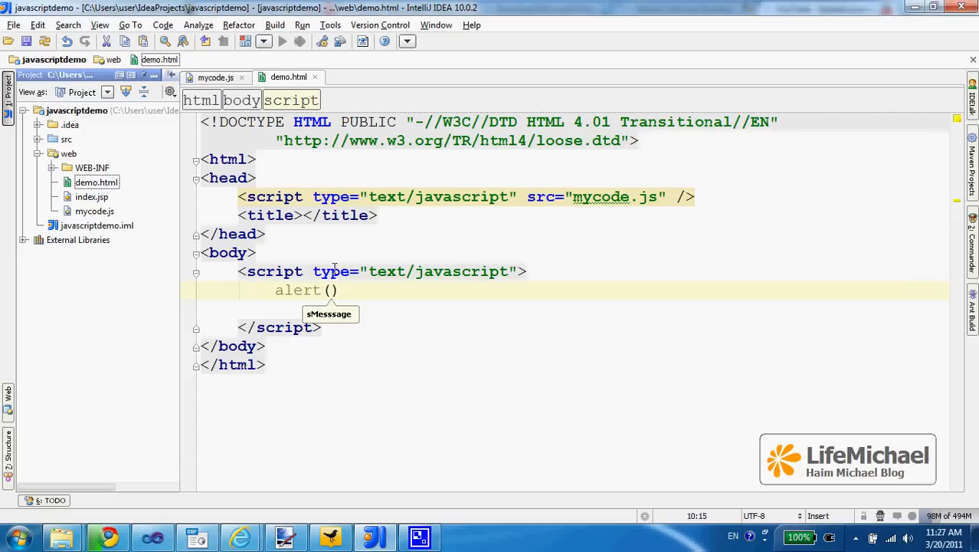
{"action": "type", "text": "cal"}
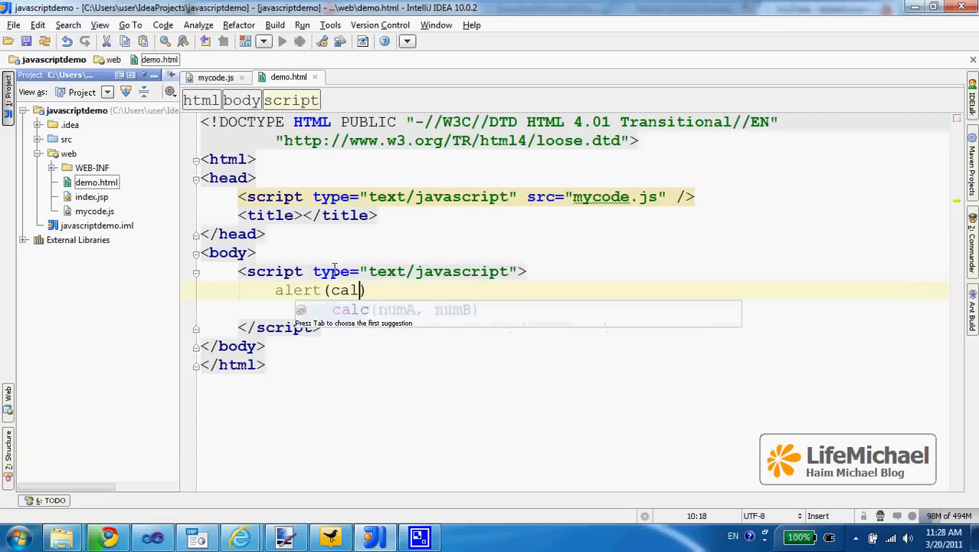
{"action": "key", "text": "Tab"}
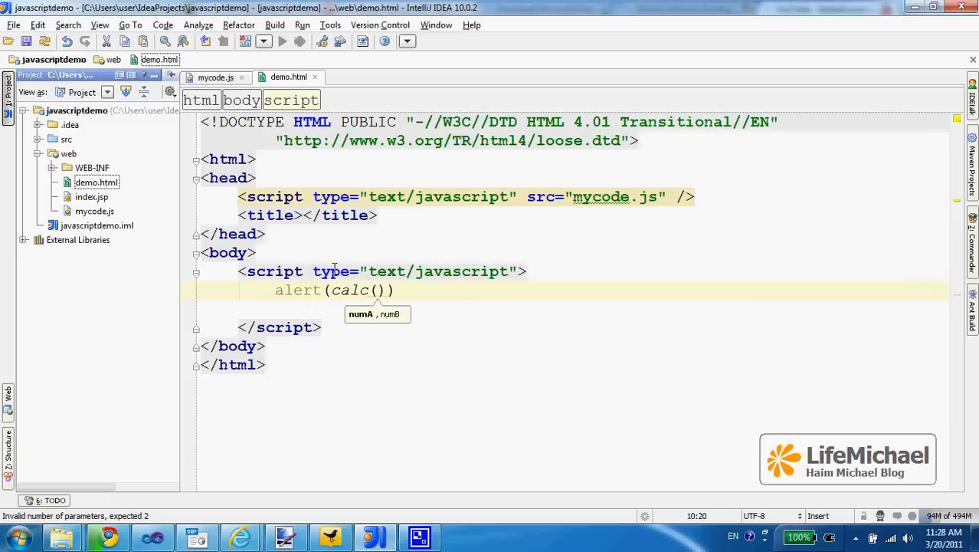
{"action": "type", "text": "23,"}
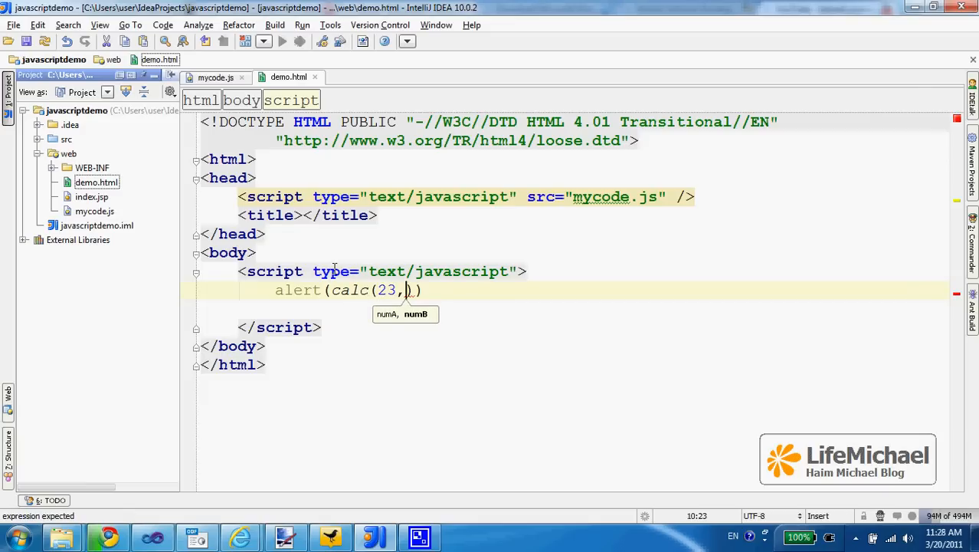
{"action": "type", "text": "11)"}
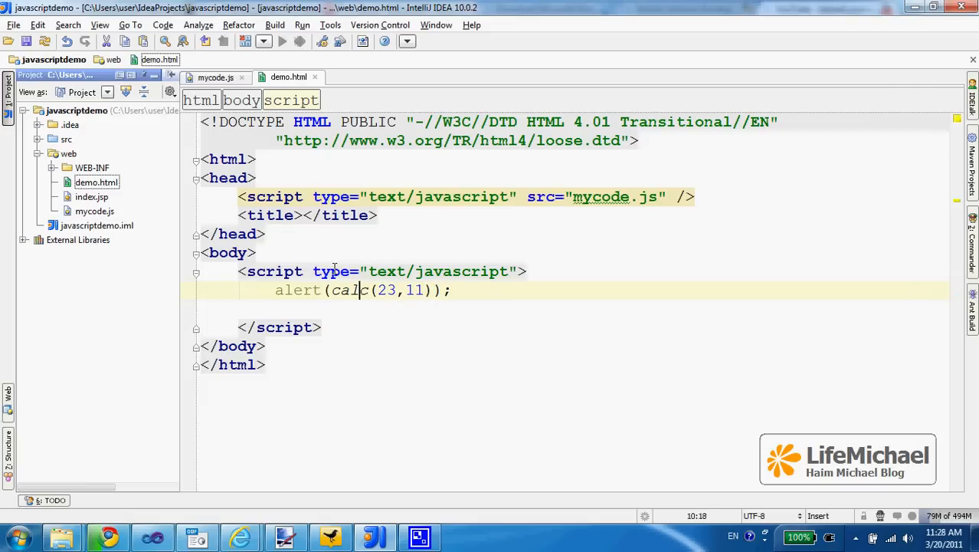
{"action": "type", "text": "\""}
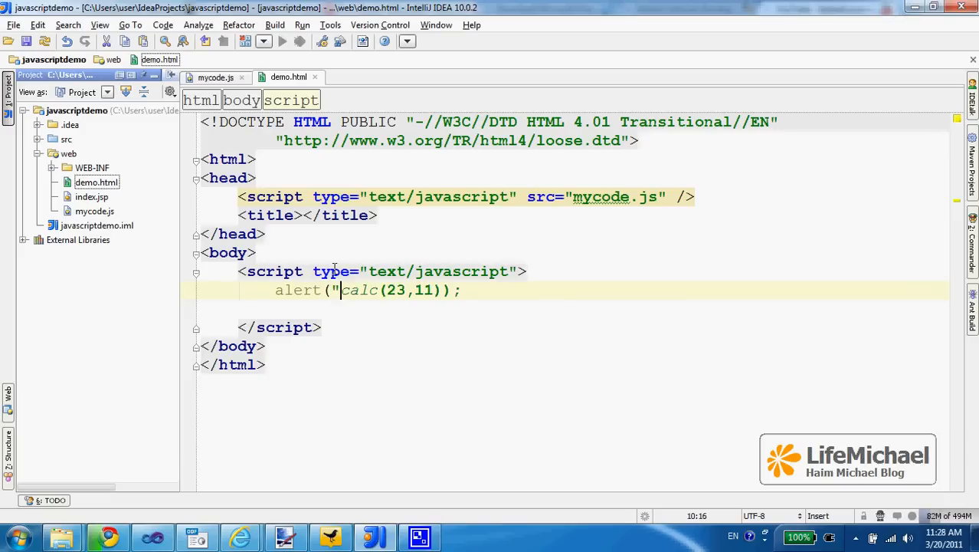
{"action": "type", "text": "\"+"}
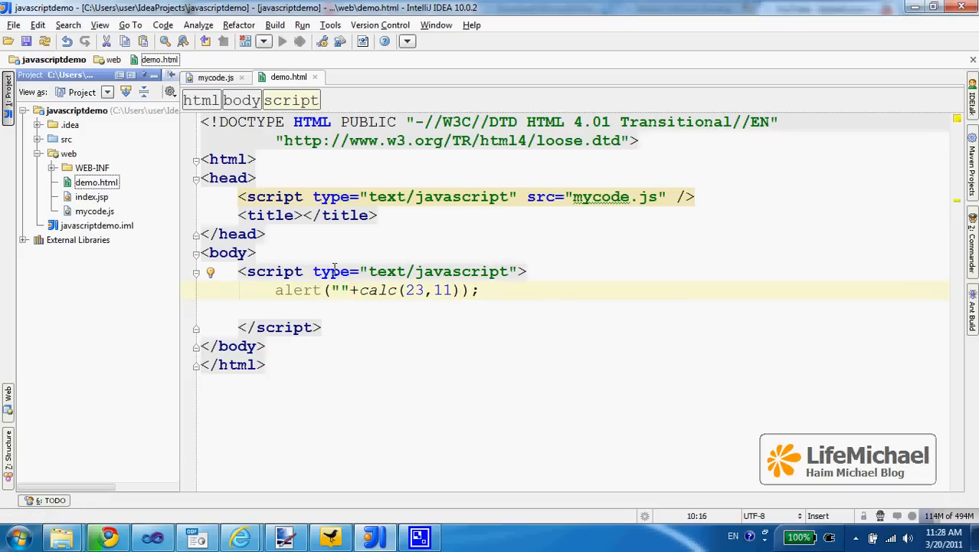
{"action": "type", "text": "23+11="}
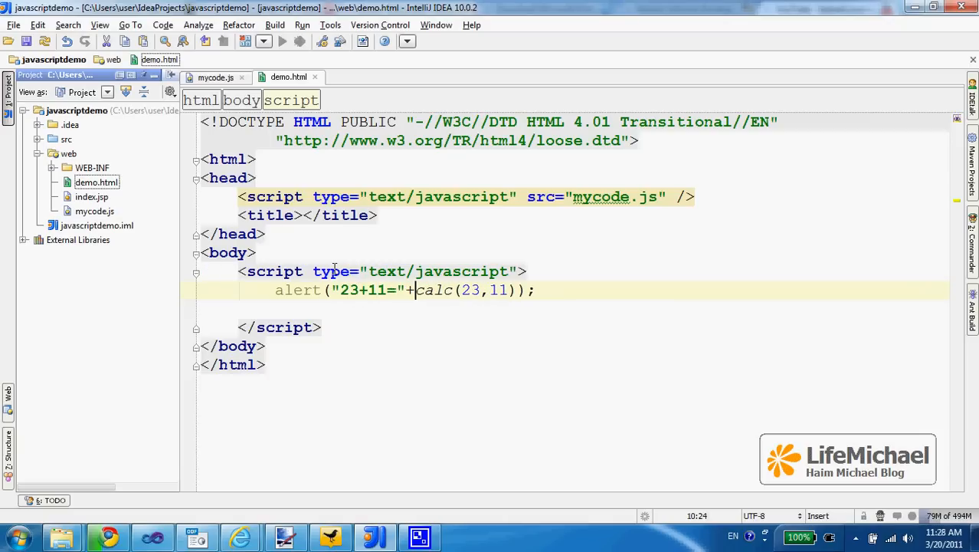
Check calc in mycode.js, then return to demo.html and remove the blank script line.
{"action": "left_click", "coordinate": [95, 211]}
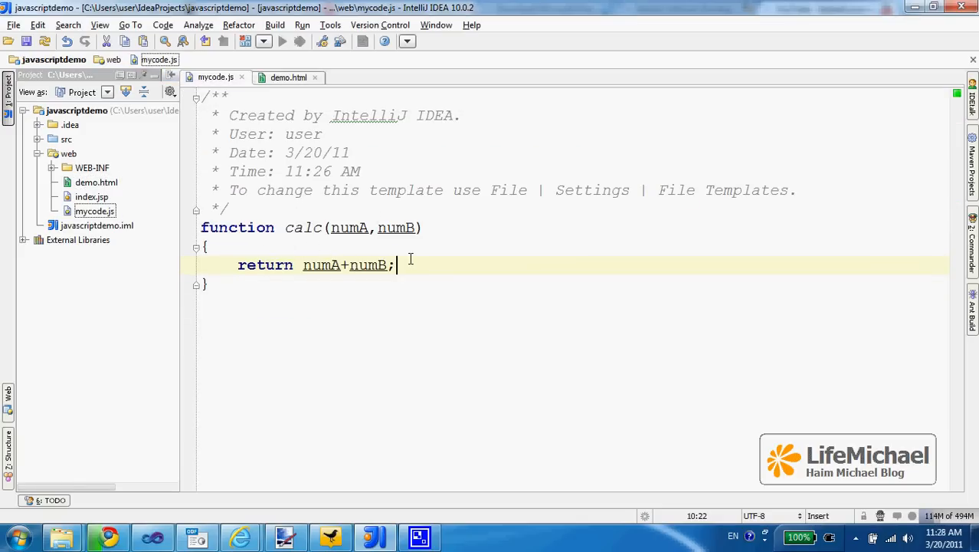
{"action": "left_click", "coordinate": [91, 183]}
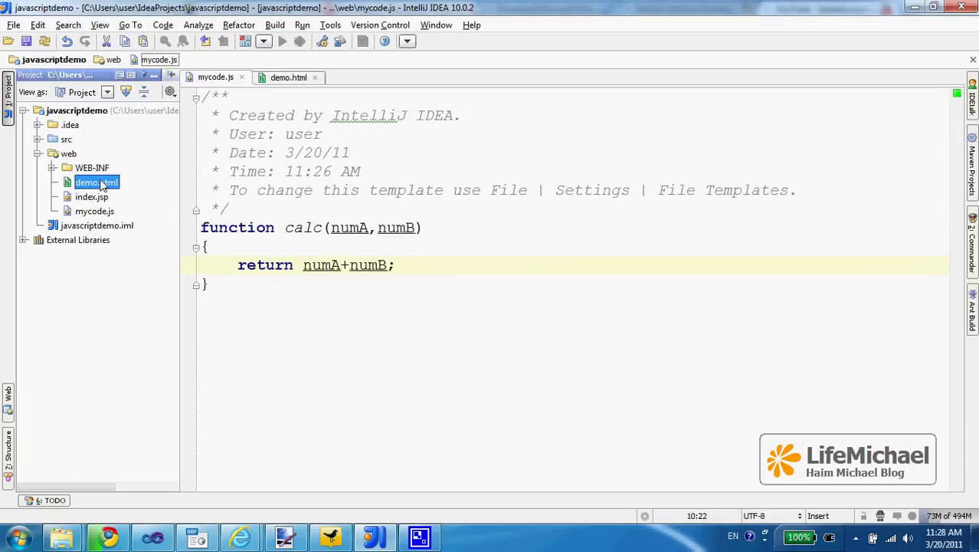
{"action": "left_click", "coordinate": [282, 76]}
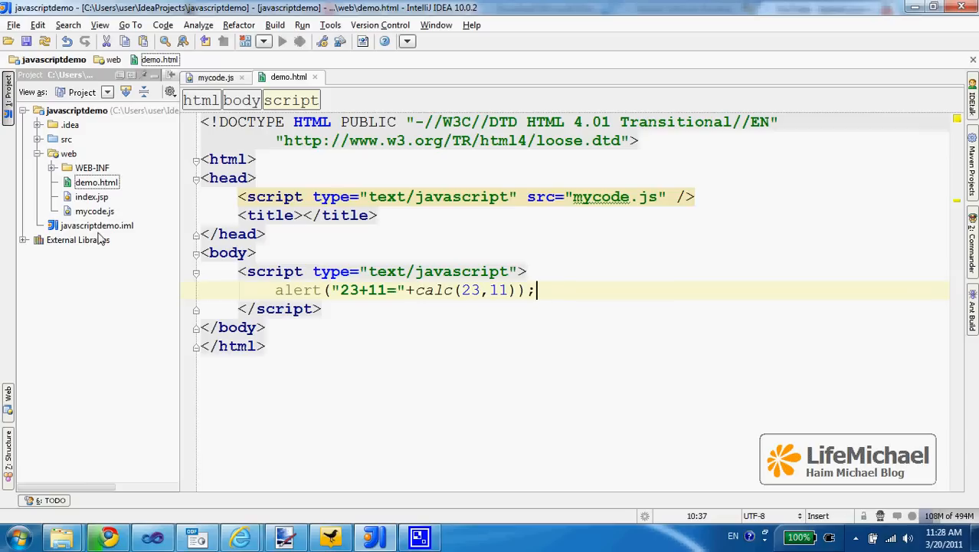
Select demo.html in the Project view and bring up its actions to open it in the browser.
{"action": "left_click", "coordinate": [86, 181]}
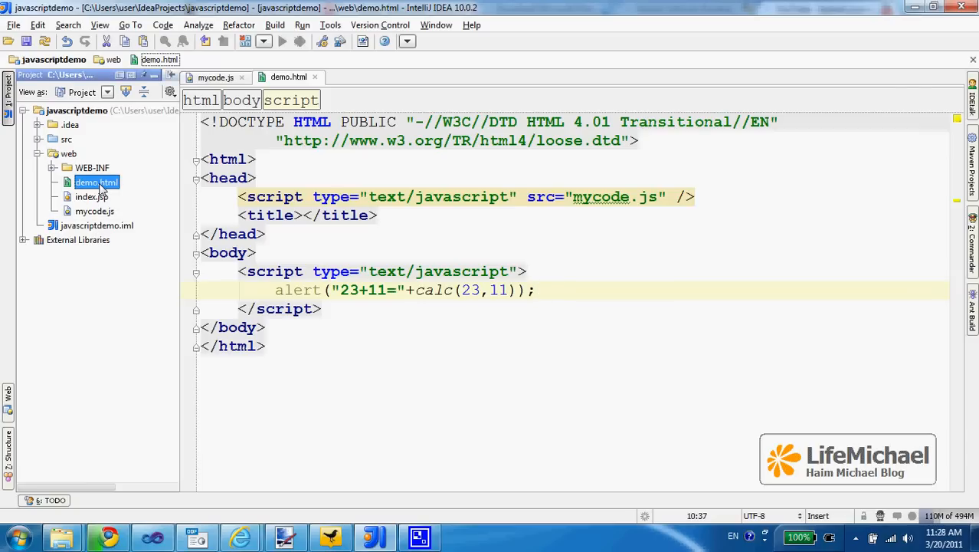
{"action": "right_click", "coordinate": [95, 181]}
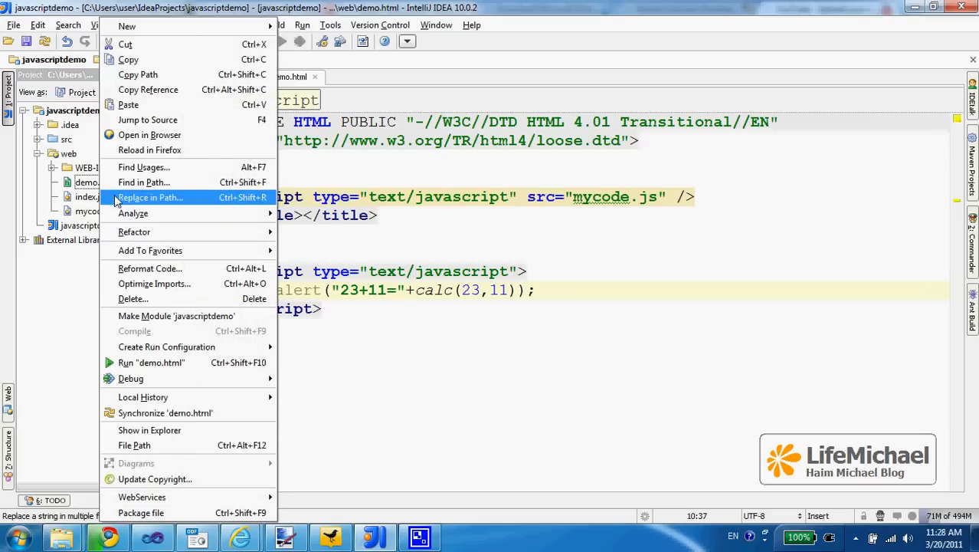
{"action": "mouse_move", "coordinate": [160, 135]}
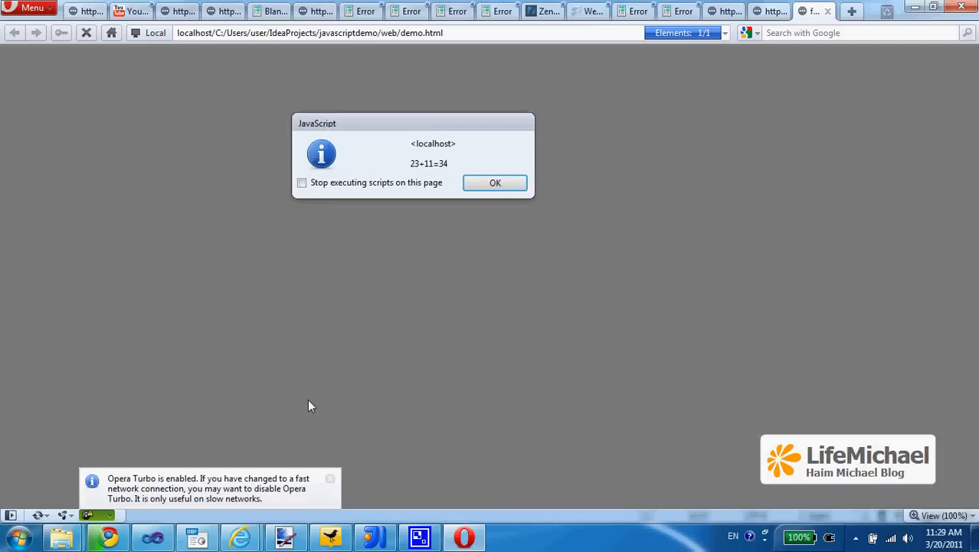
{"action": "mouse_move", "coordinate": [497, 276]}
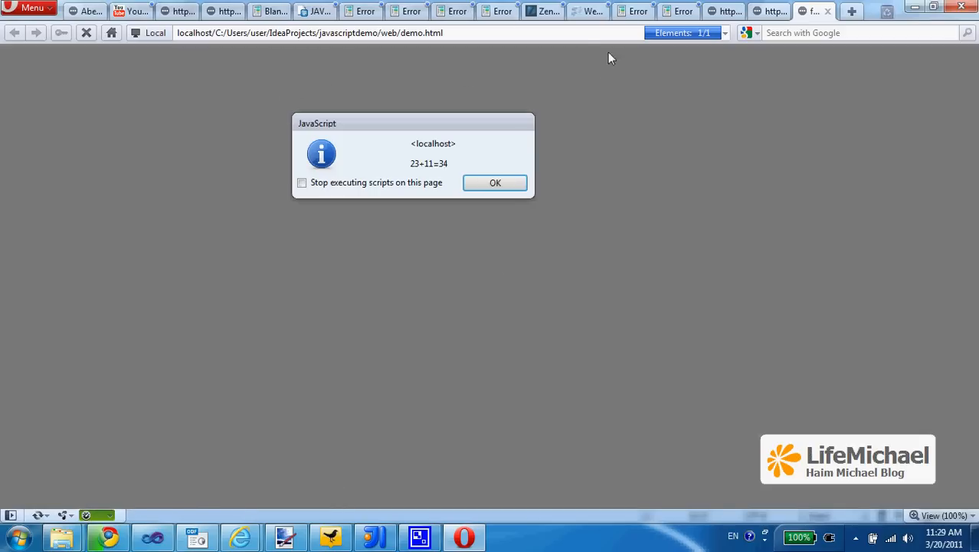
{"action": "mouse_move", "coordinate": [715, 163]}
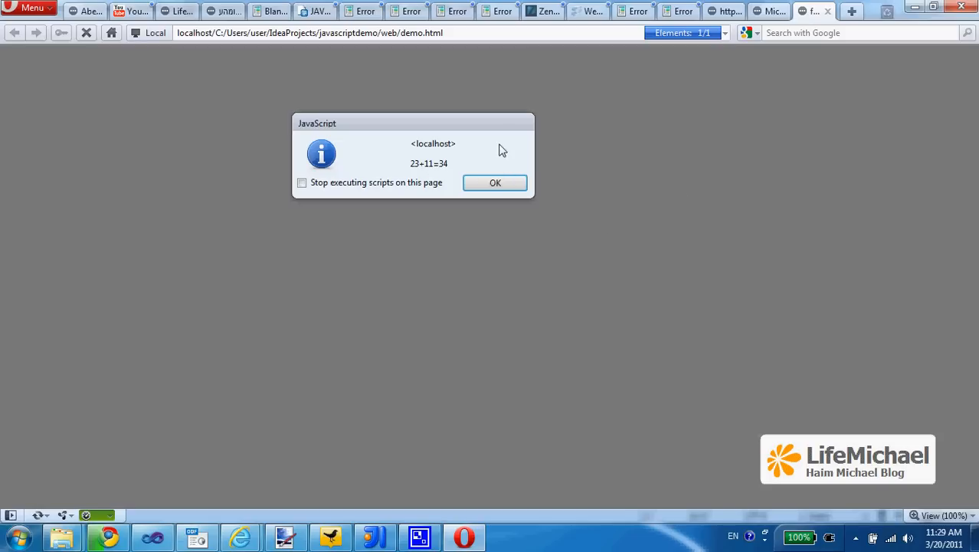
{"action": "mouse_move", "coordinate": [494, 155]}
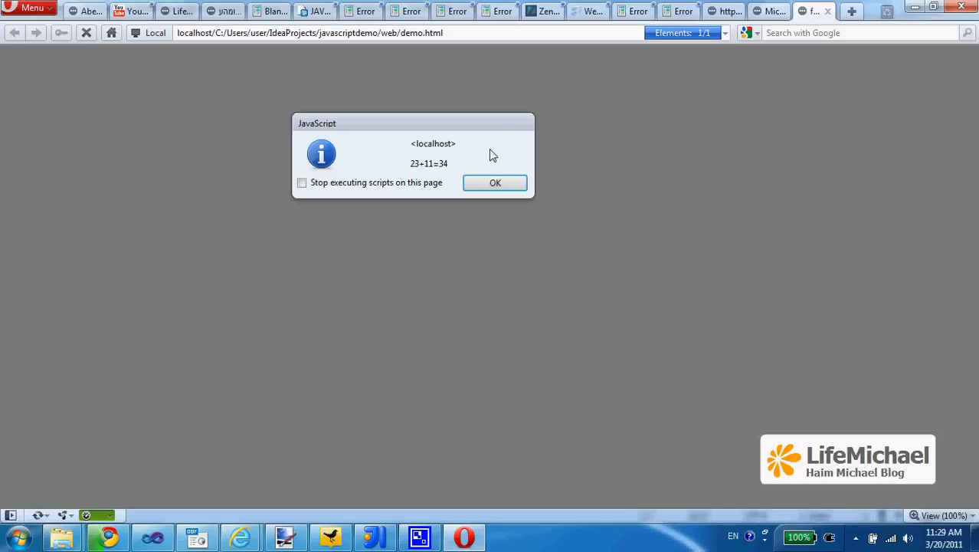